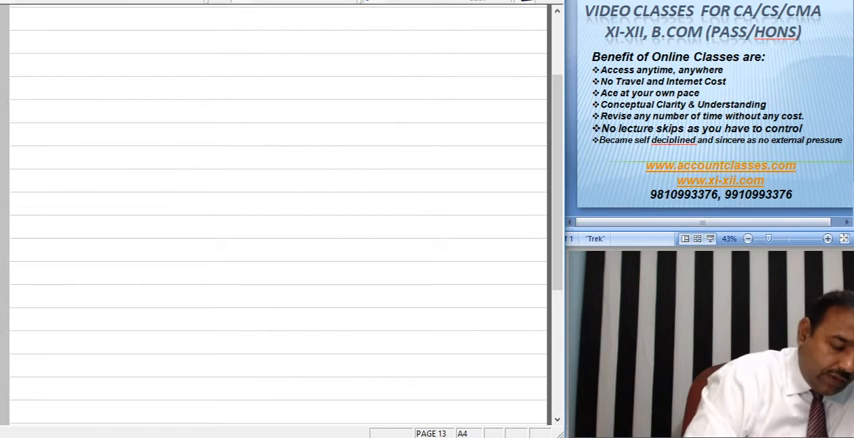
Handwrite Total Contract = 500000 and certificates received 250000 as 80% of work certified
text(Total Contract = 500000)
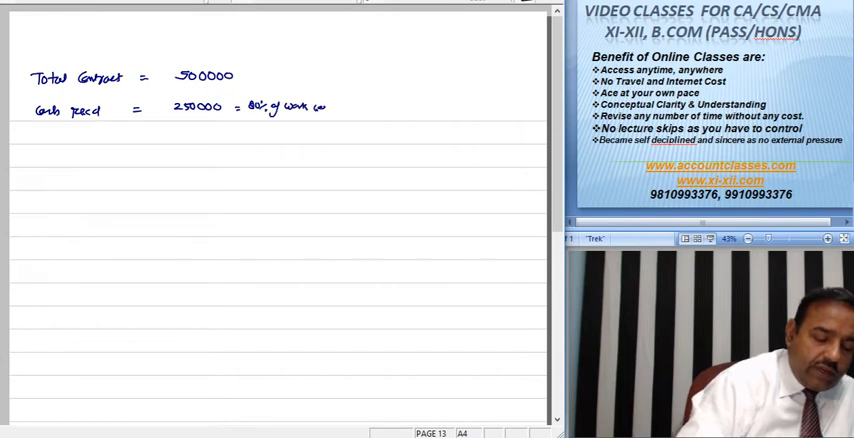
Ink (i) Work certified = 250000/80% = 312500 and begin (ii) Degree of Completion
text(certified)
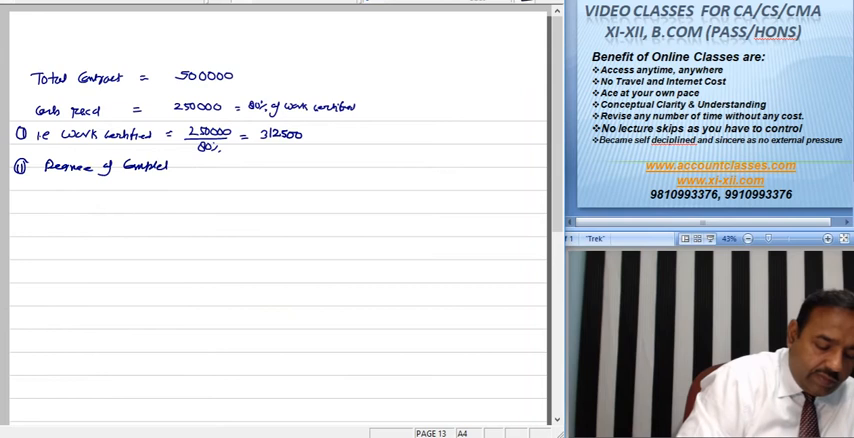
text(=)
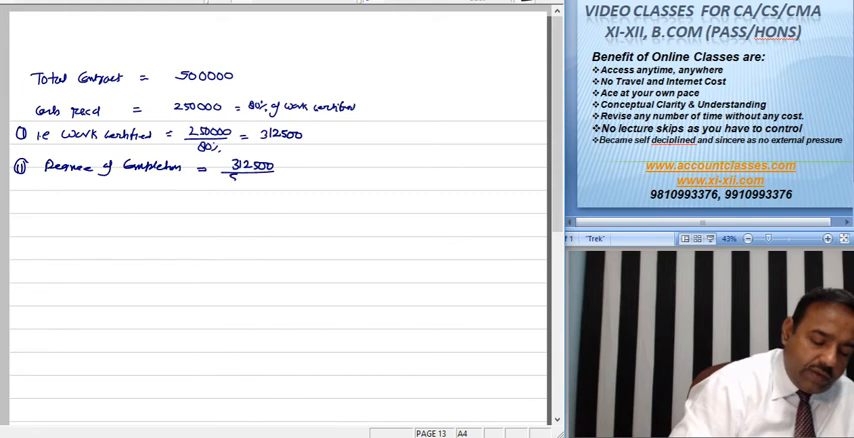
Handwrite 312500/500000 = 62.50%, then start label (iii) Profit on the next line
text(500000)
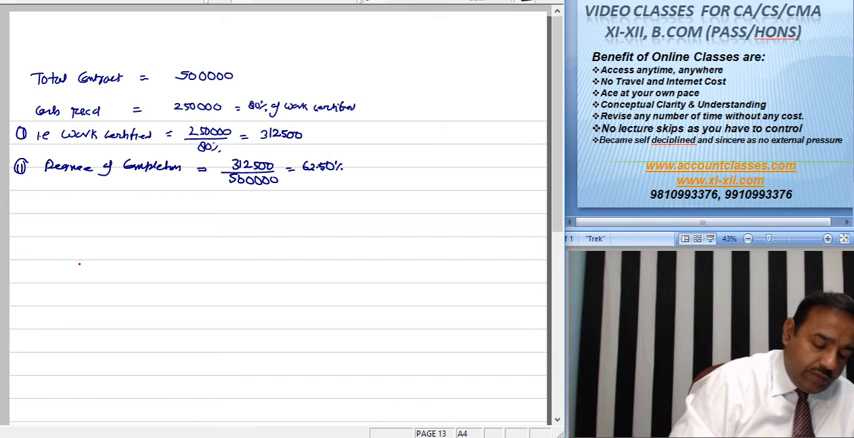
text((iii))
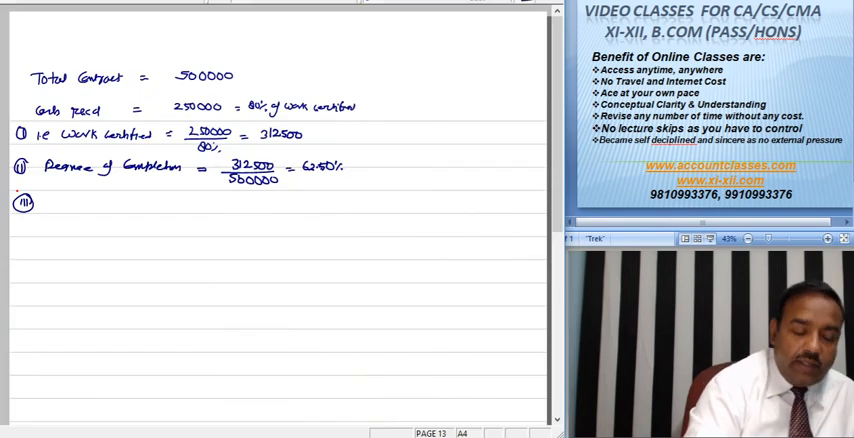
text(Profit)
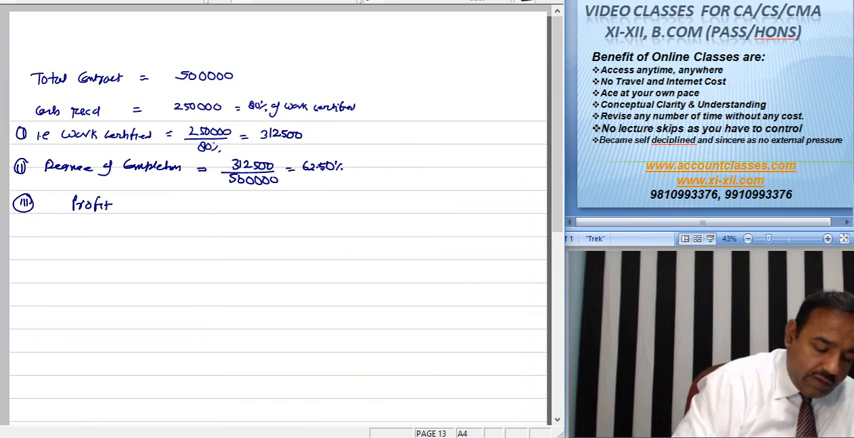
Ink Profit transferred = Notional Profit × 2/3 × Cash recd/WC, noting WC > 1/2 of CP
text(transferred = Notional Profit)
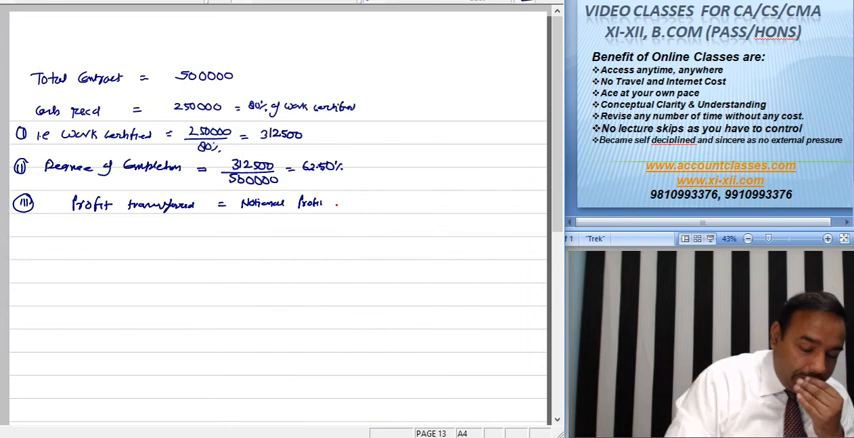
text(× 2/3 × Cash recd/WC)
click(205, 236)
text(80000 = 1)
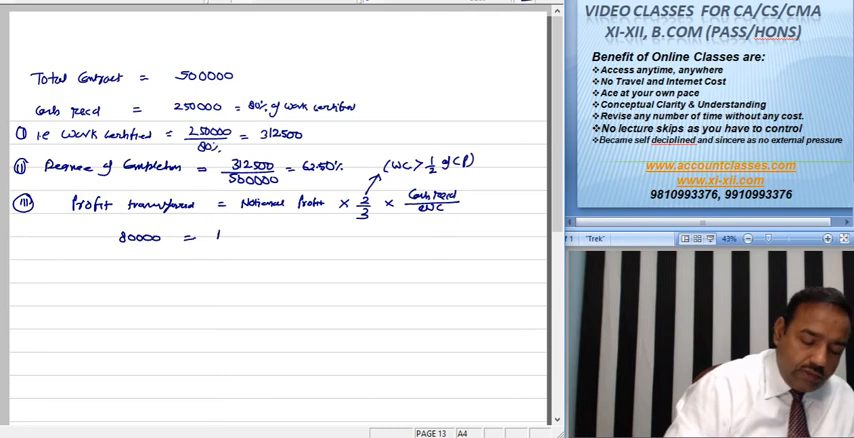
Handwrite the equation 80000 = NP × 2/3 × 80%
text(NP x 2)
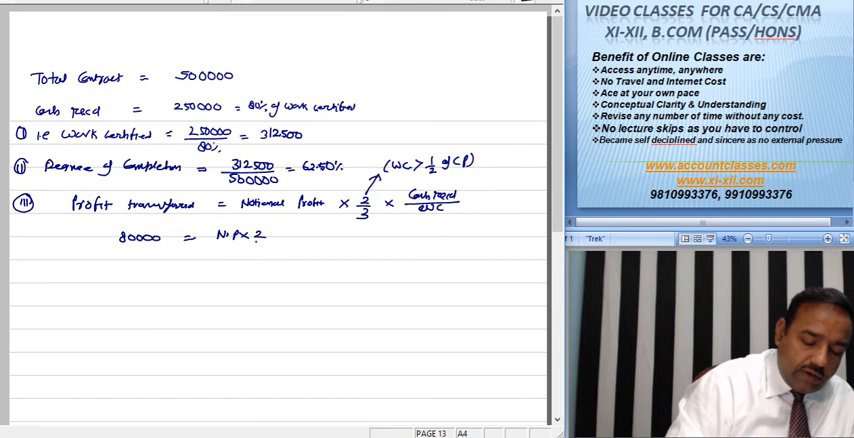
text(x 80)
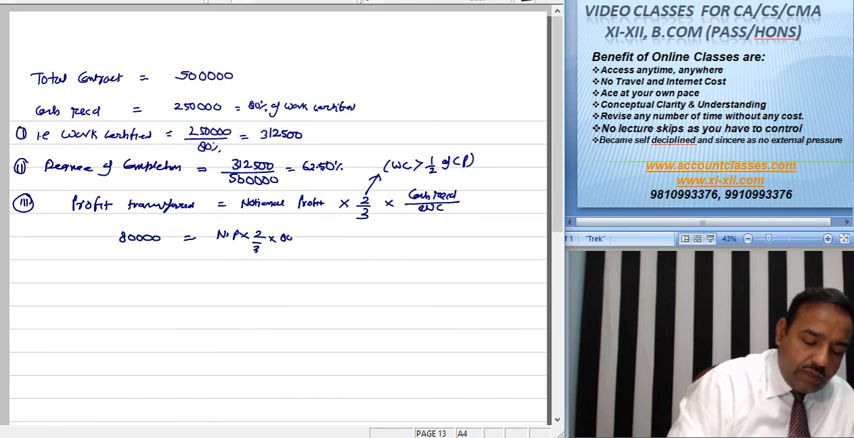
click(293, 248)
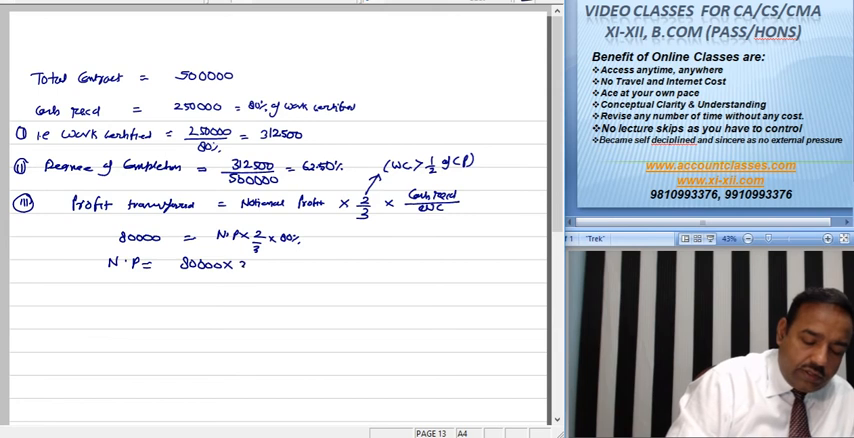
Solve N.P = 80000 × 3/2 × 100/80 = 150000
text(3/2 .)
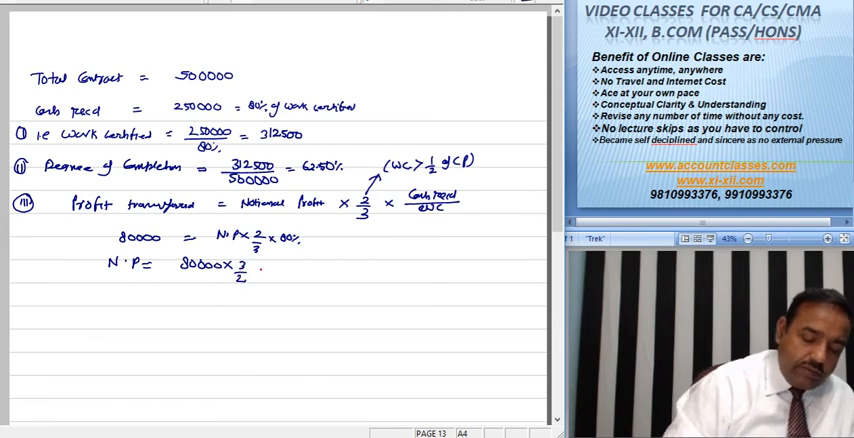
text(× 10)
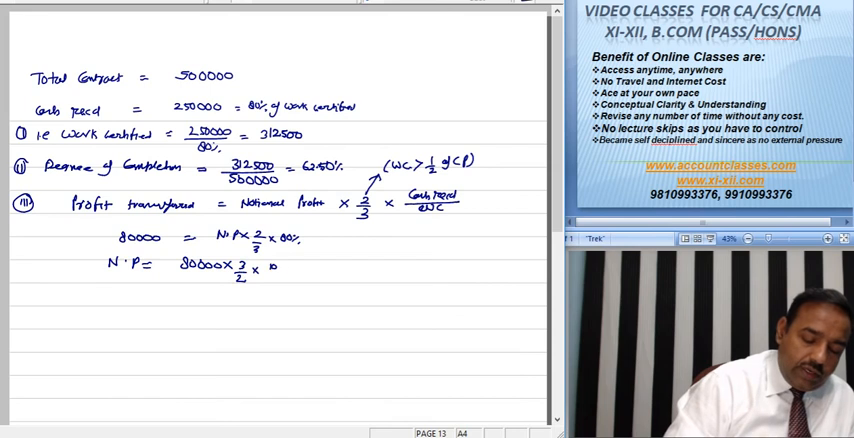
text(100/80 =)
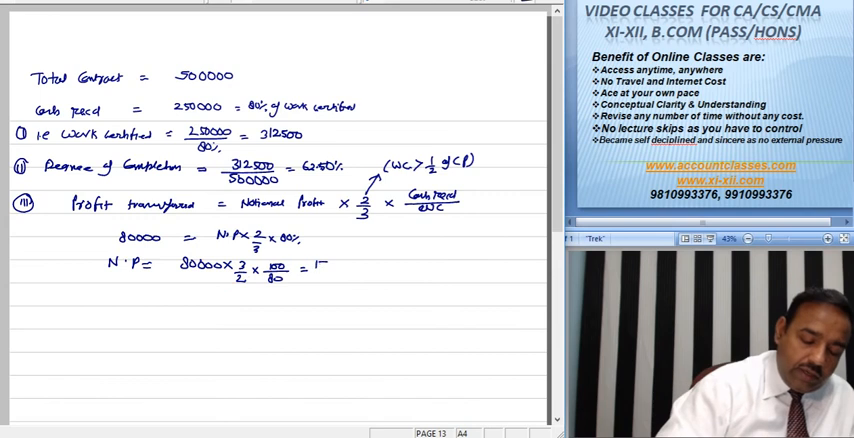
text(150000)
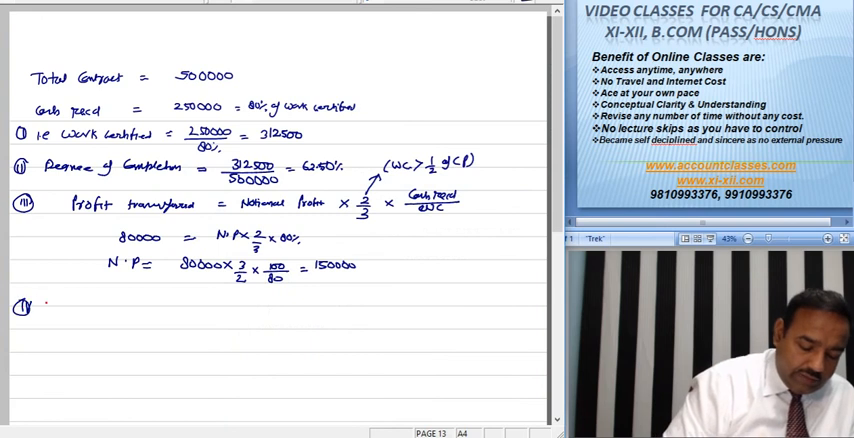
Write Cost of Contract = Work certified + Work uncertified − Notional Profit
text(Cost a)
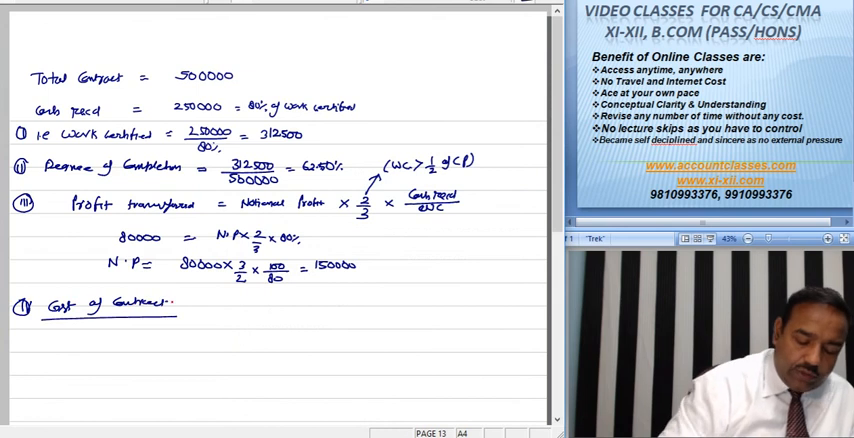
text(=)
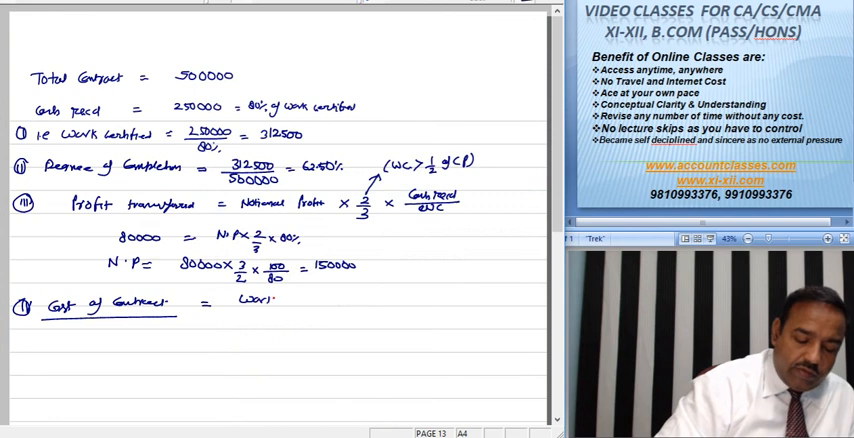
text(Work certified + Work)
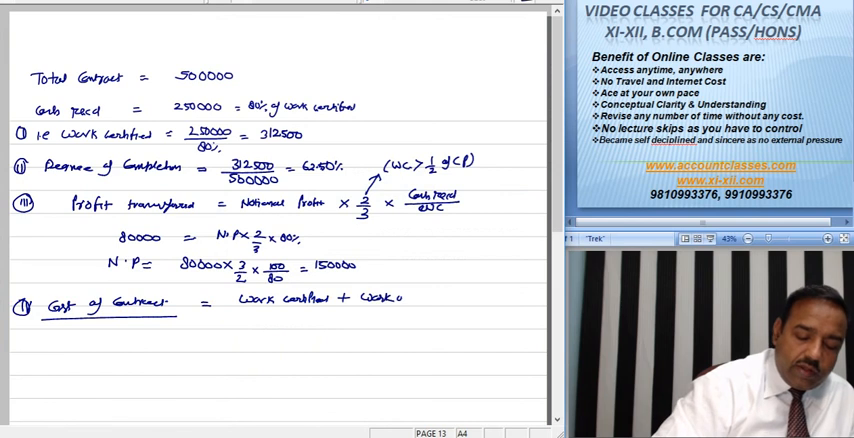
text(uncertified - Notional)
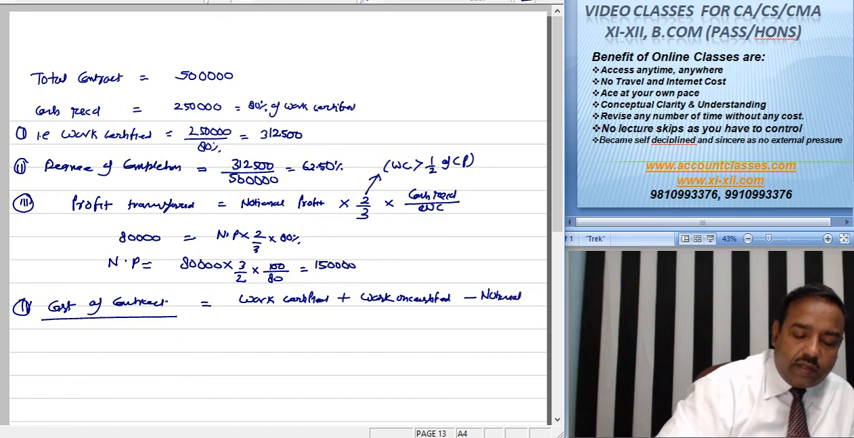
text(Profit)
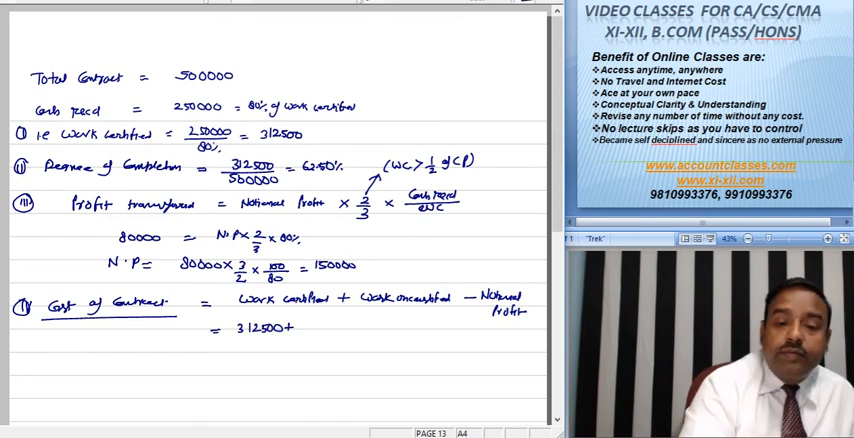
Substitute 312500 + 120000 − 150000 = 282500 and underline the result
text(120c)
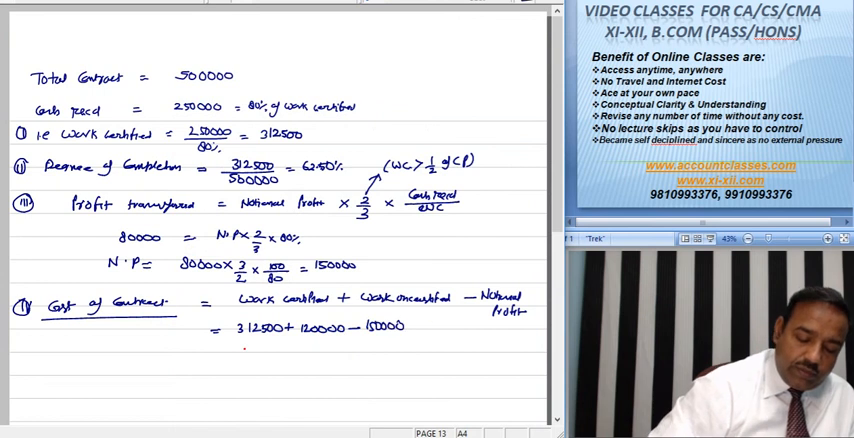
text(282500)
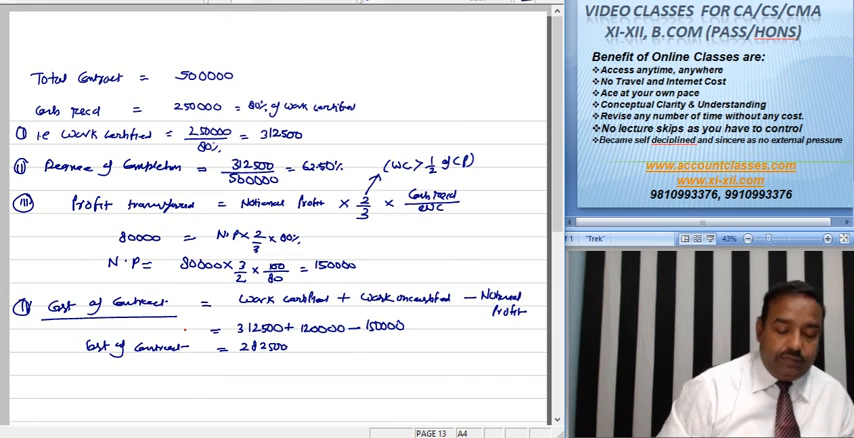
drag(30, 369, 210, 369)
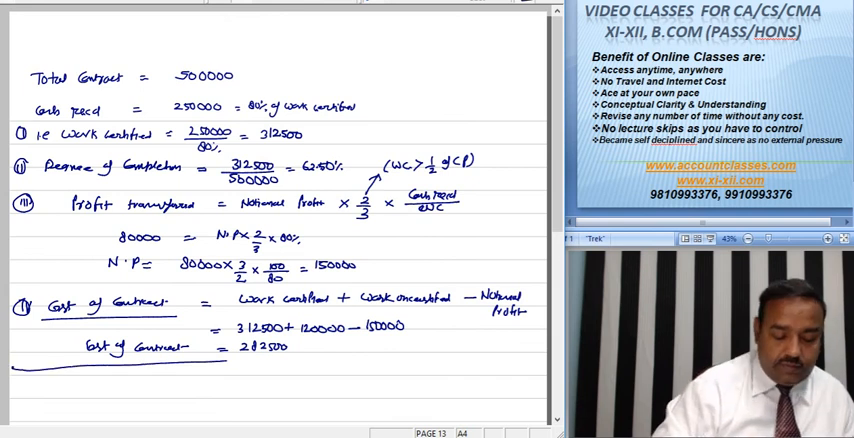